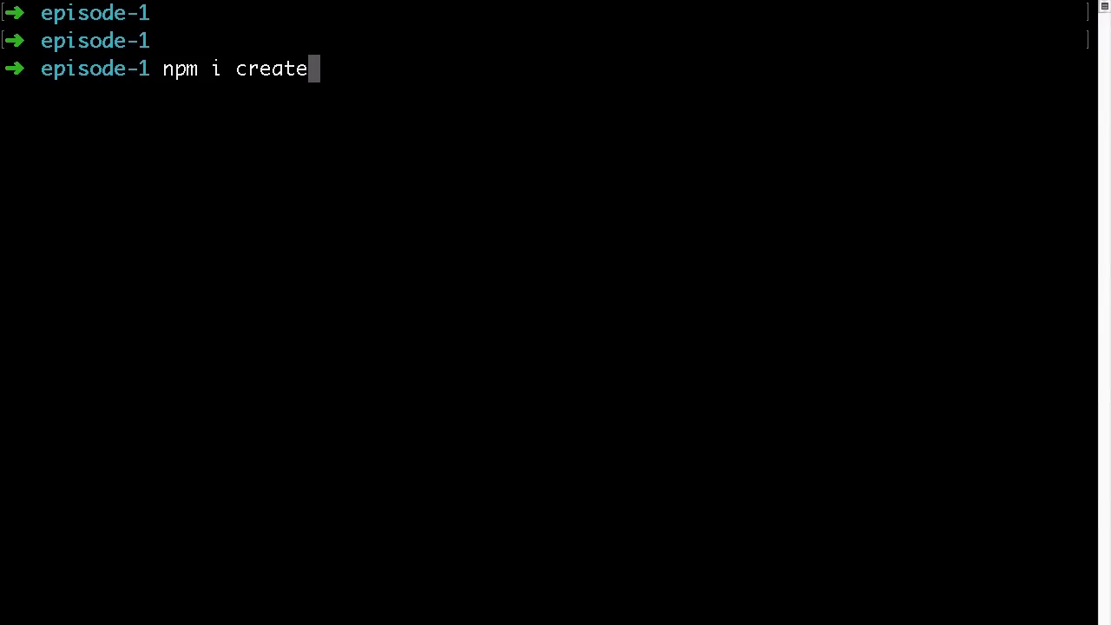
Step: Install create-react-app globally with npm and generate a new project named tt-2
text(-react-app -g)
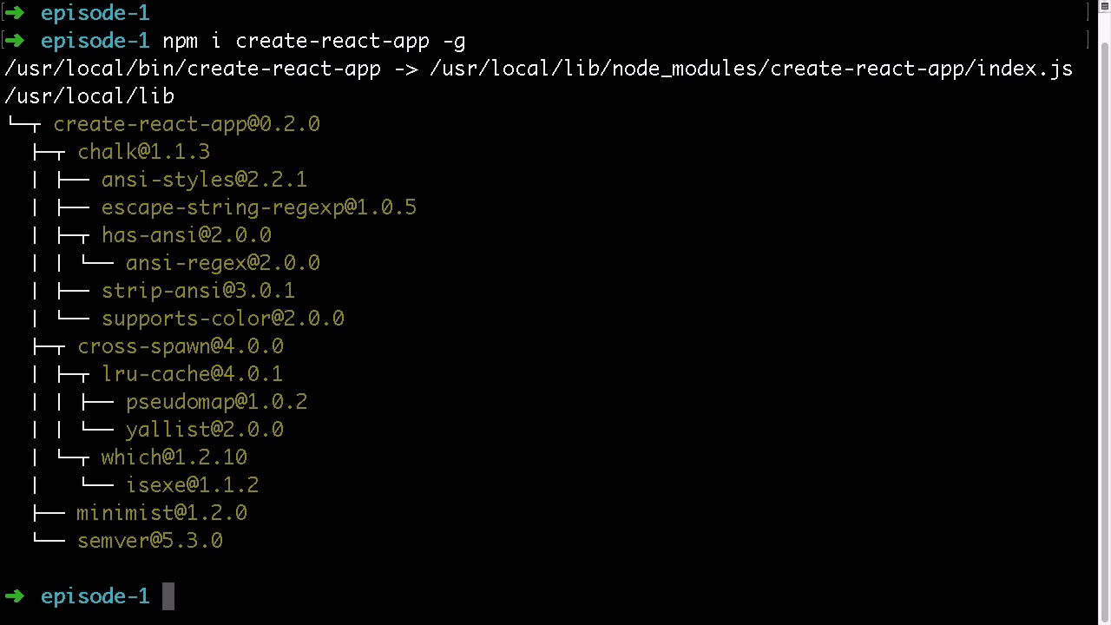
text(create-reac)
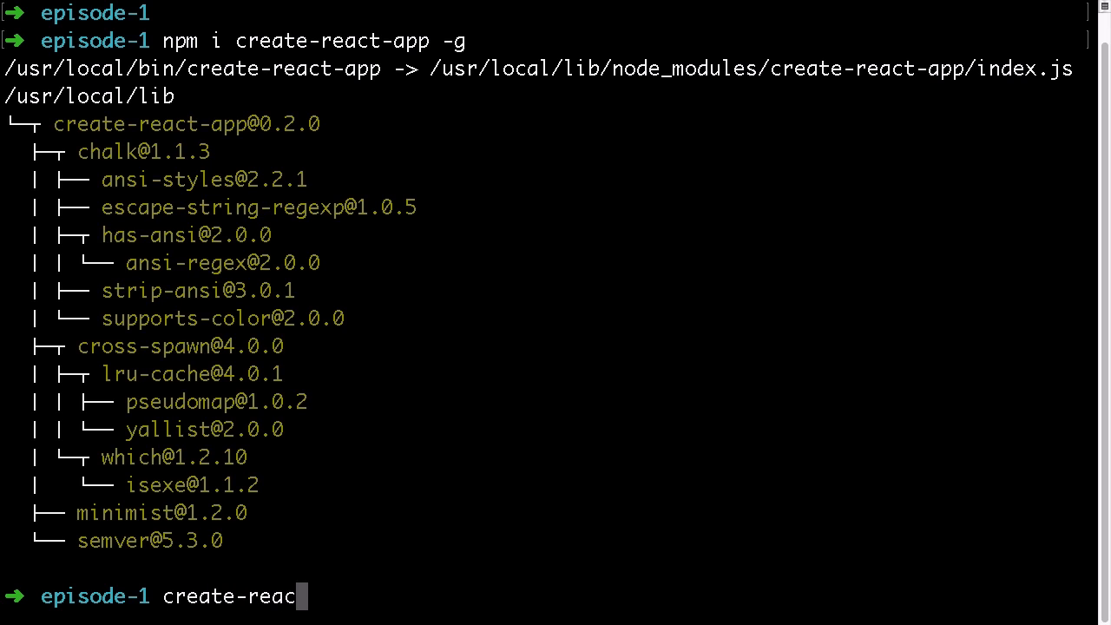
text(t-app)
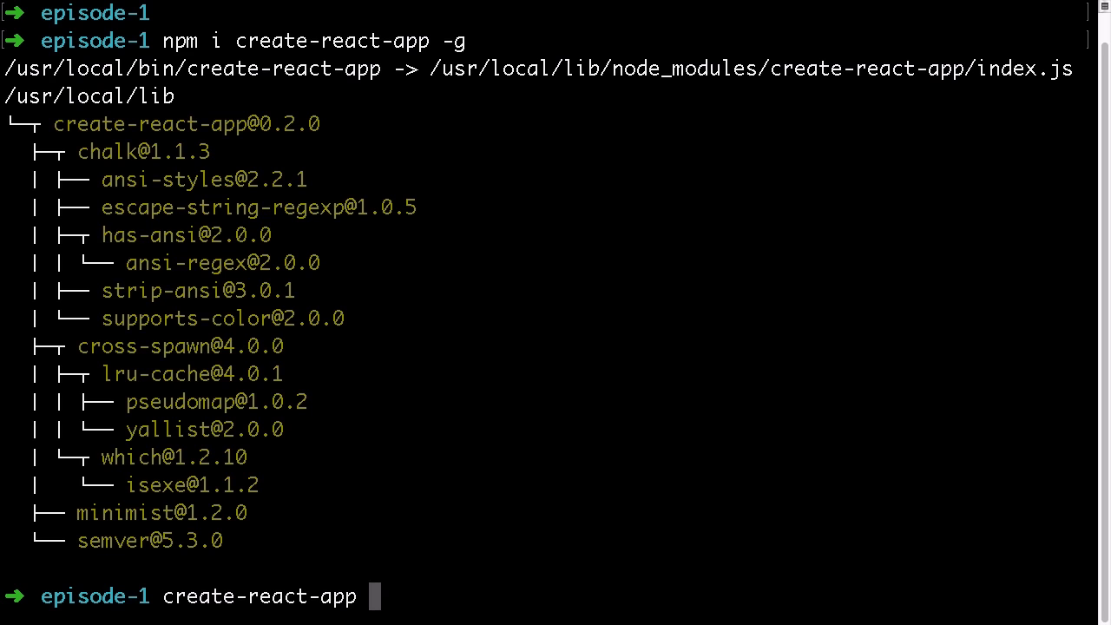
text(tt)
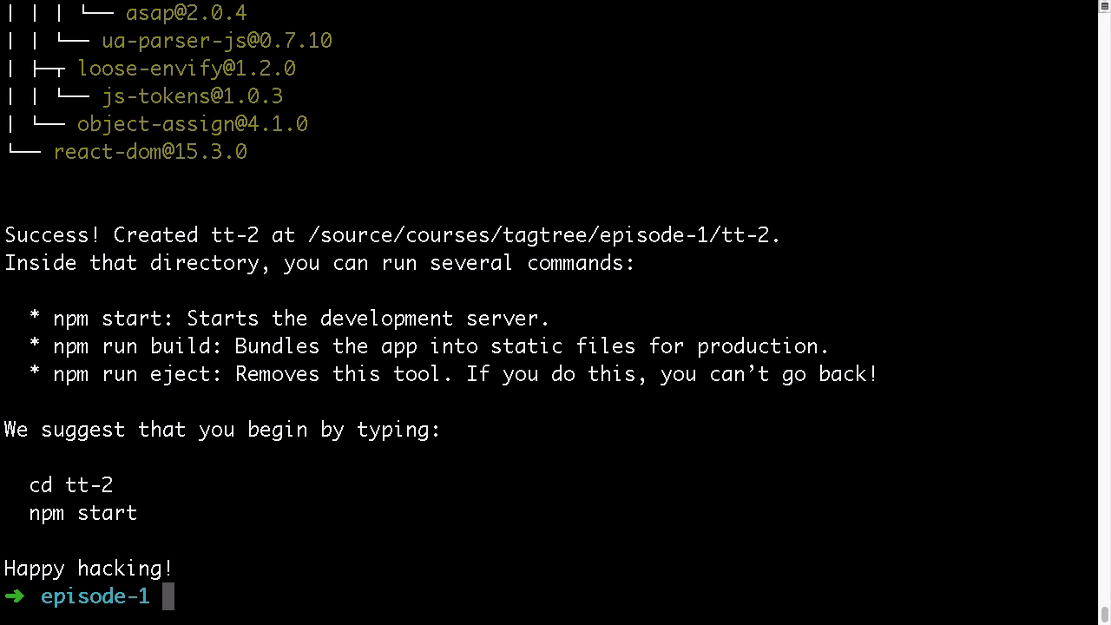
Step: Change into the tt-2 folder and launch the dev server with npm start
text(cd tt-2)
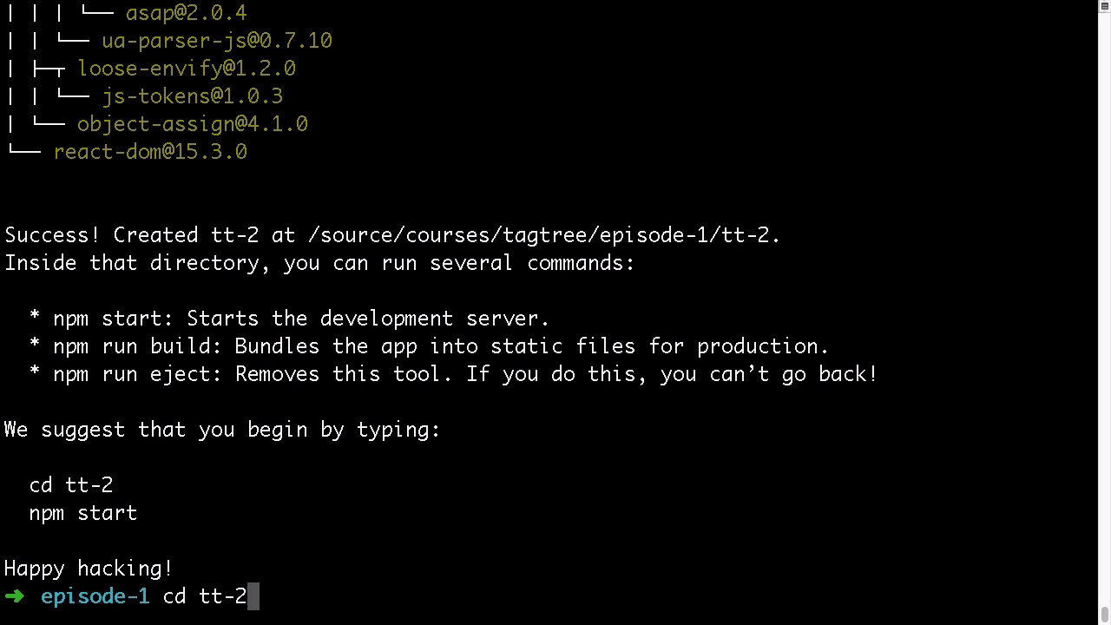
text(npm s)
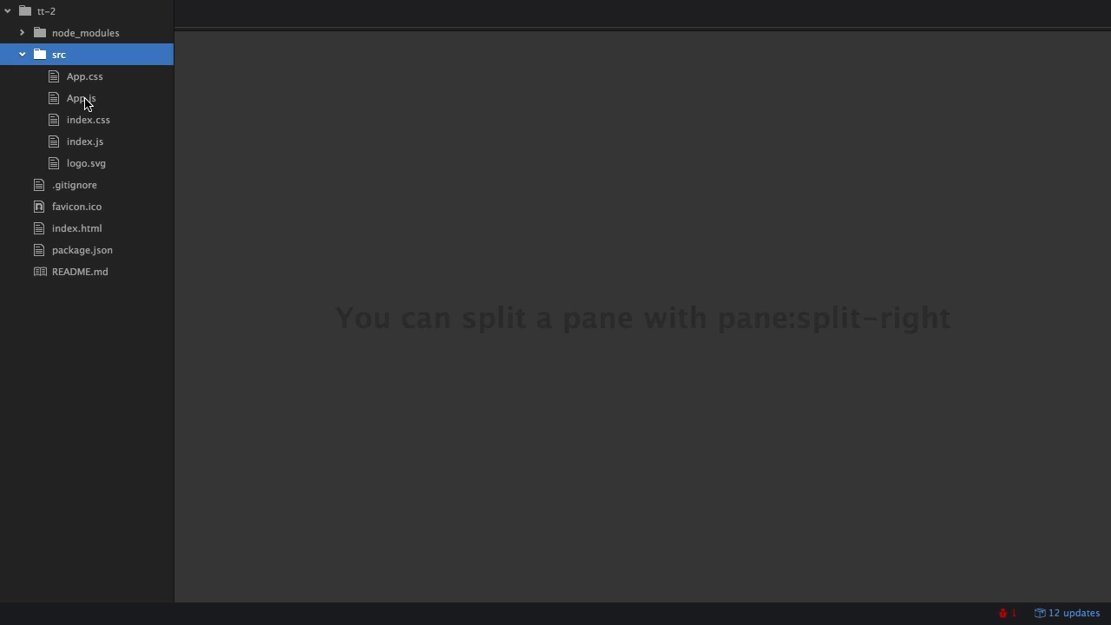
Step: Review App.js, App.css, index.css, index.js and logo.svg in turn, returning to App.js
click(80, 97)
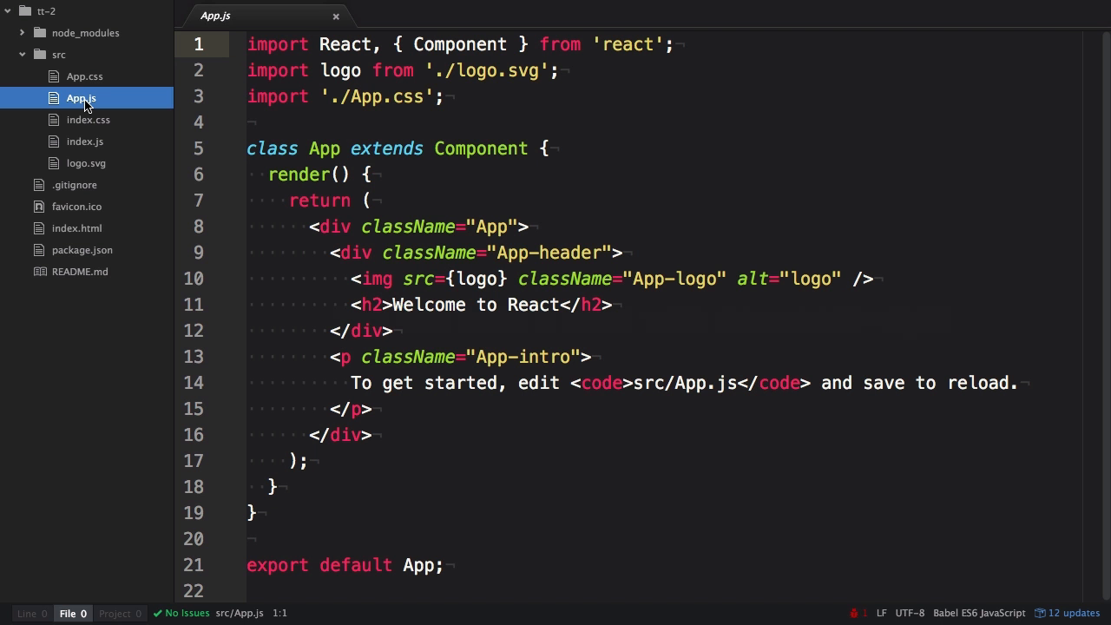
click(83, 76)
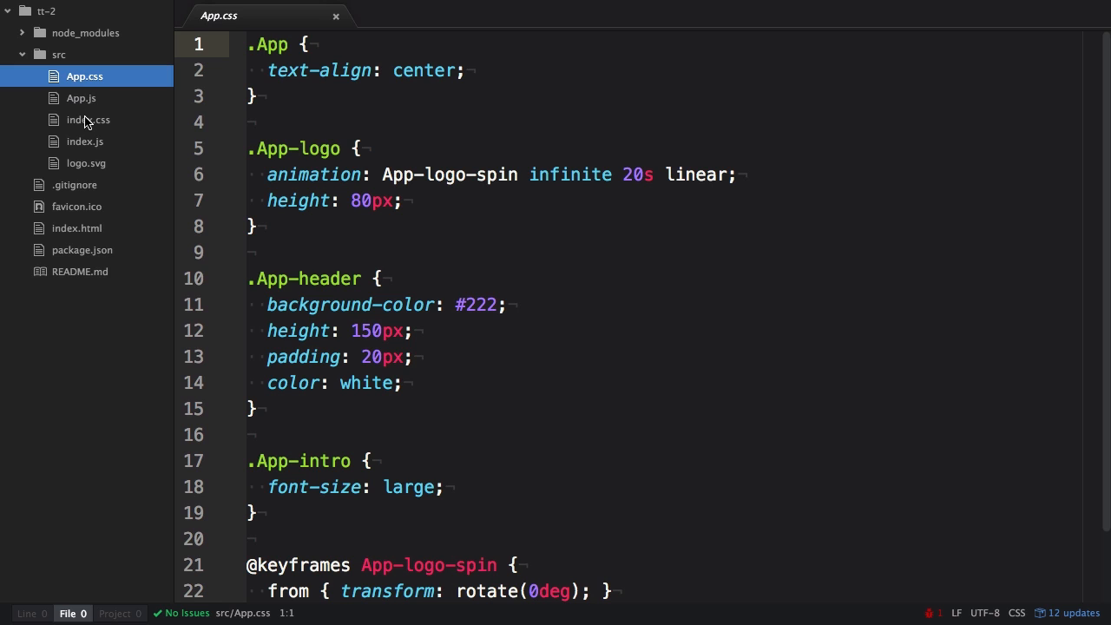
click(87, 118)
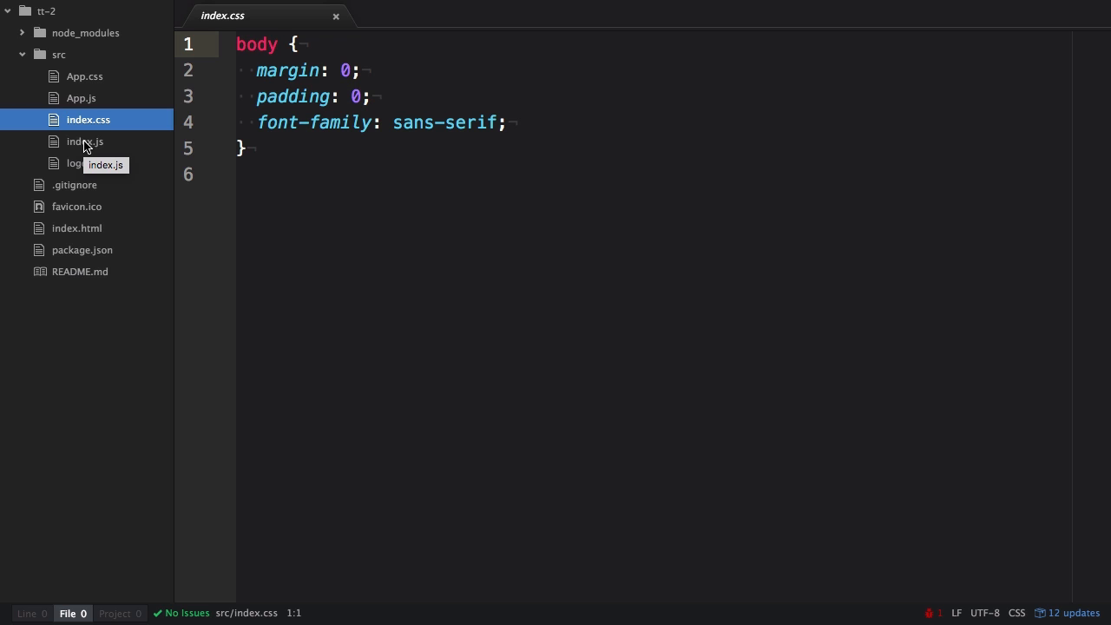
click(83, 142)
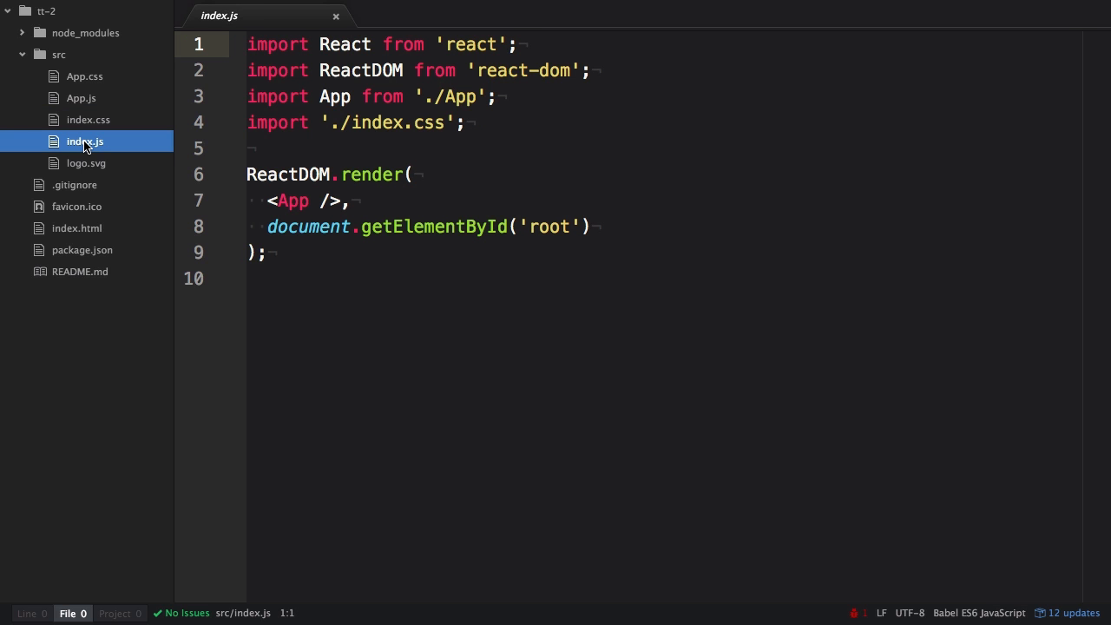
click(87, 163)
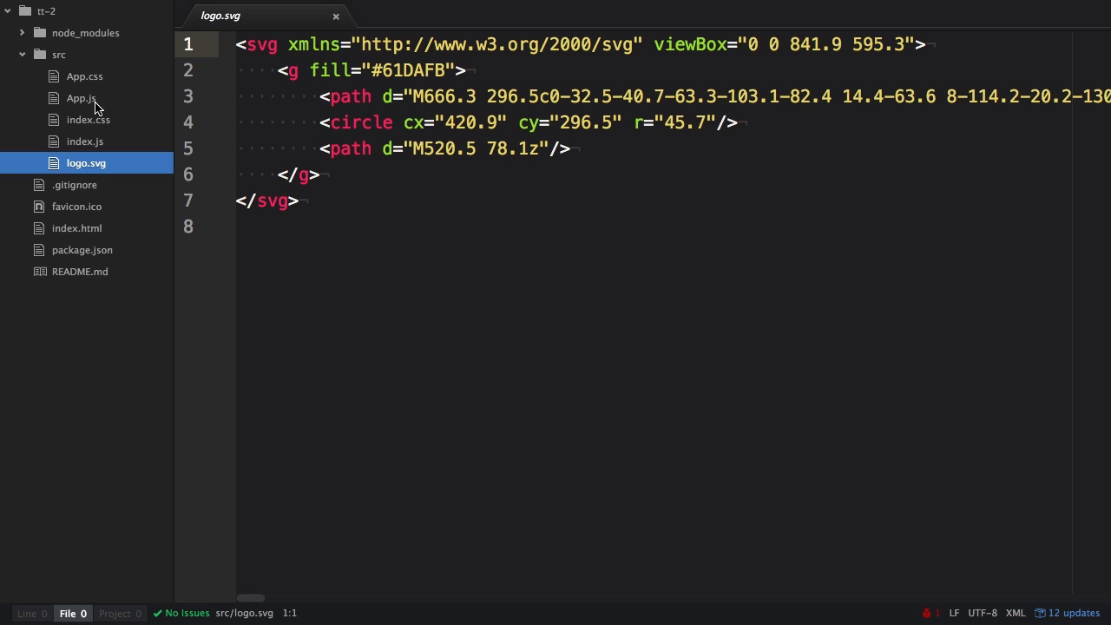
click(80, 97)
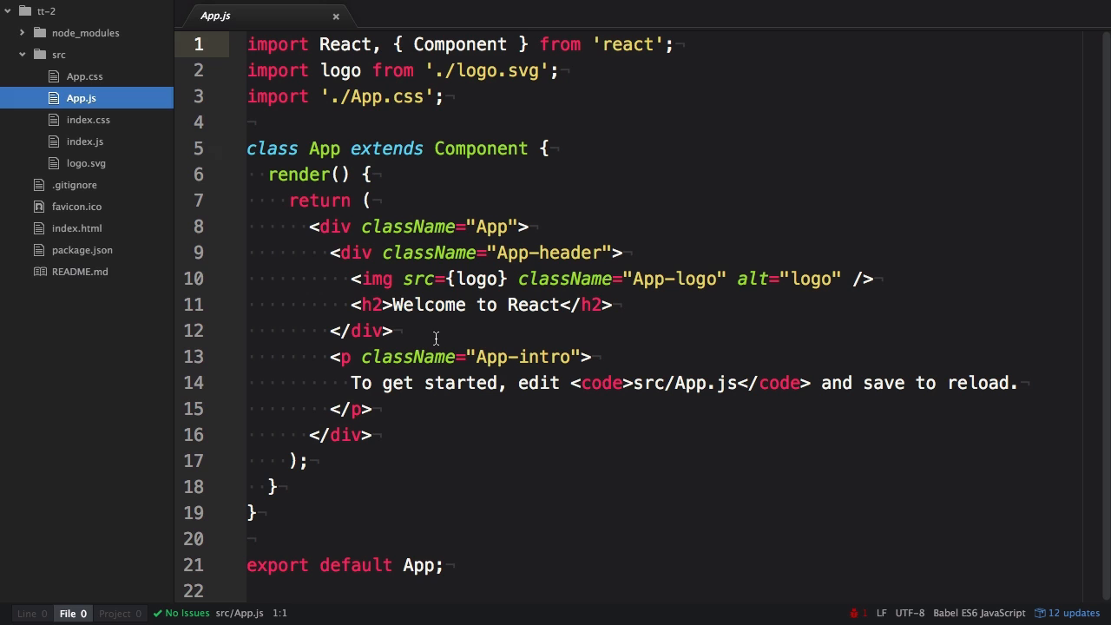
Step: Add the word Okidoki on a new line in the App.js intro paragraph and save
key(Enter)
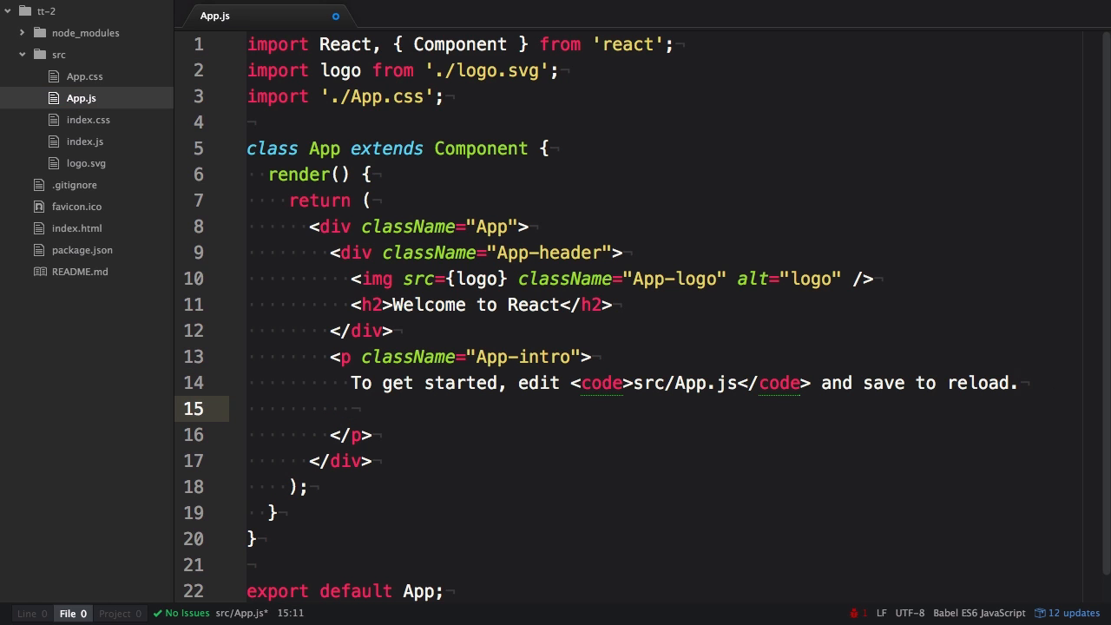
text(Okidoki)
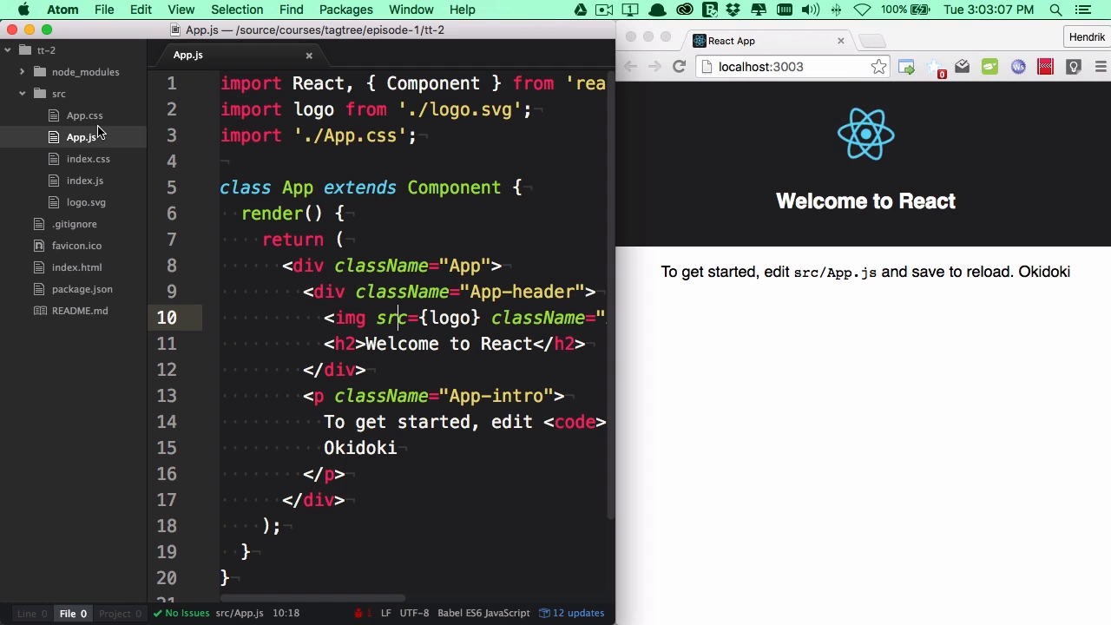
Step: Replace the App-header background-color #222 with #555 in App.css and save
click(83, 114)
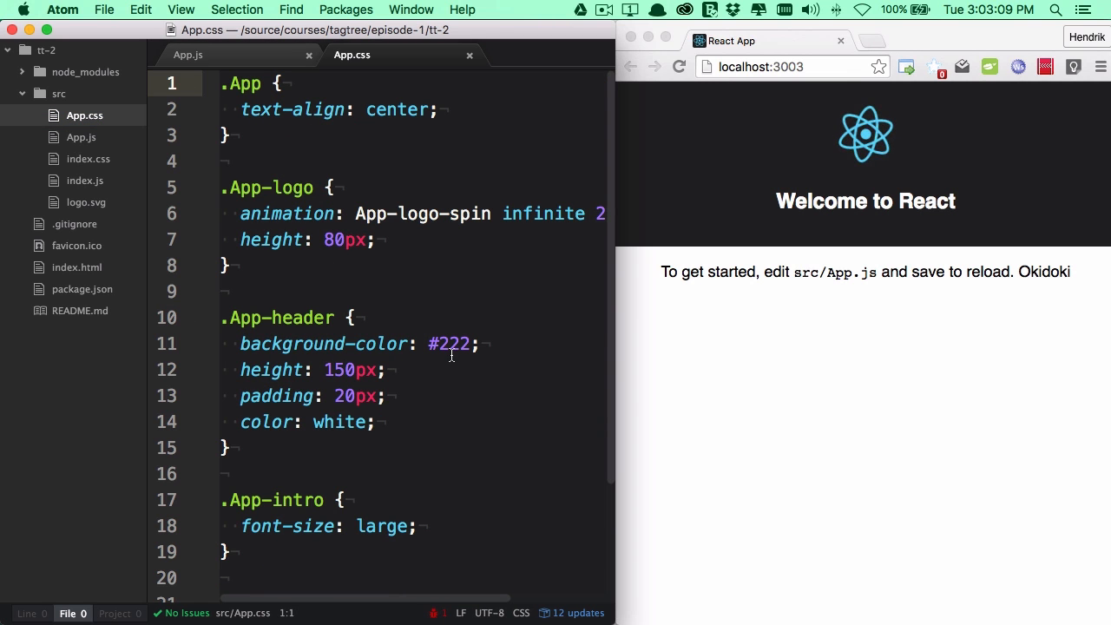
double_click(452, 344)
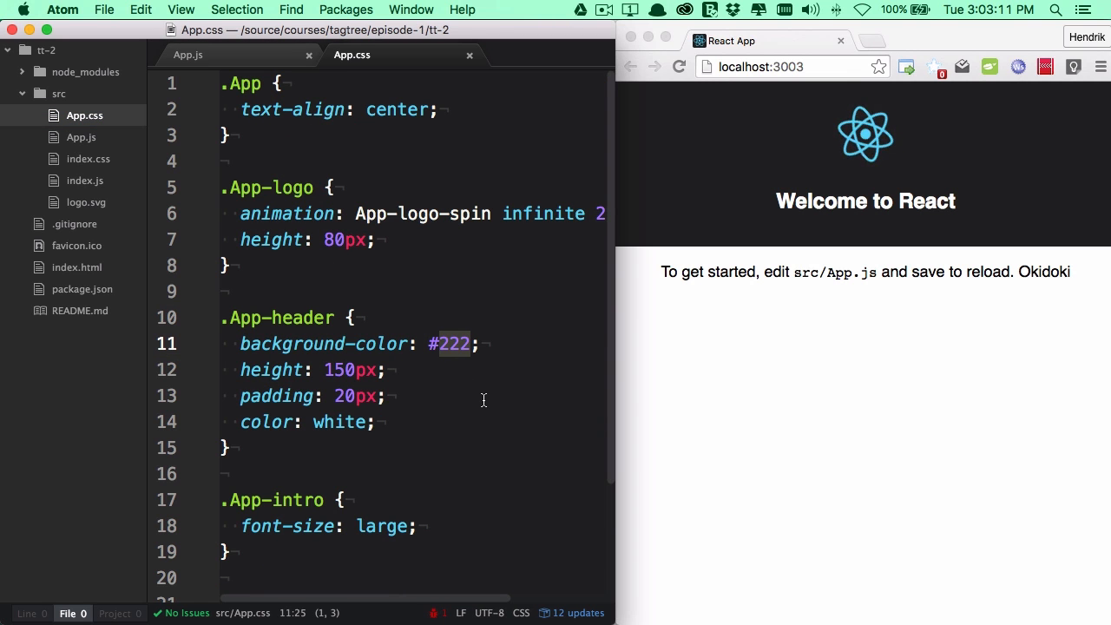
text(555)
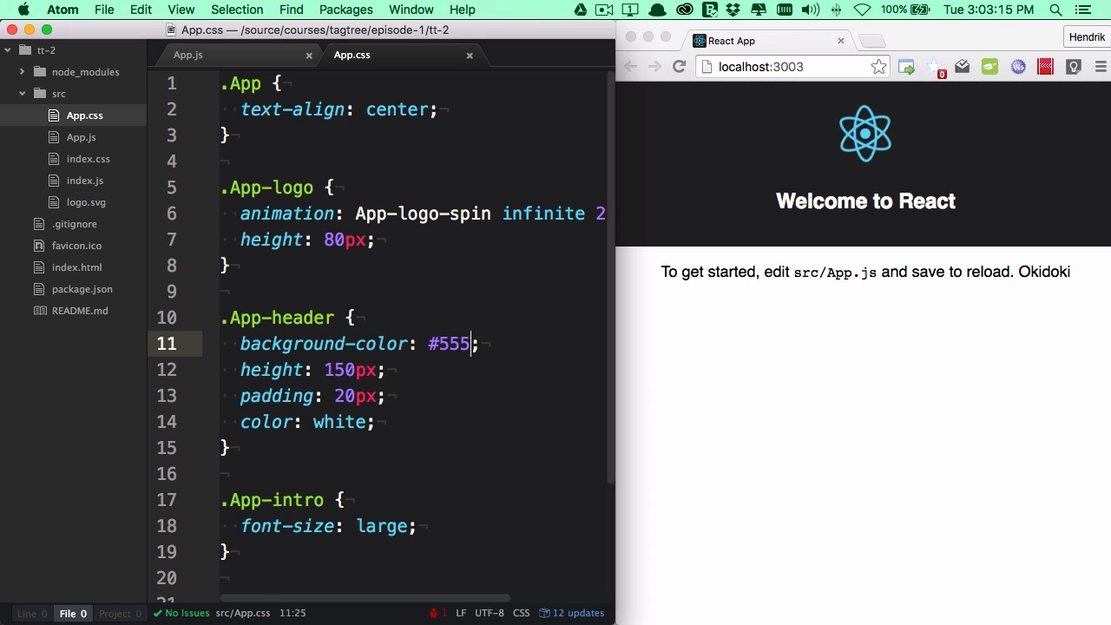
mouse_move(469, 344)
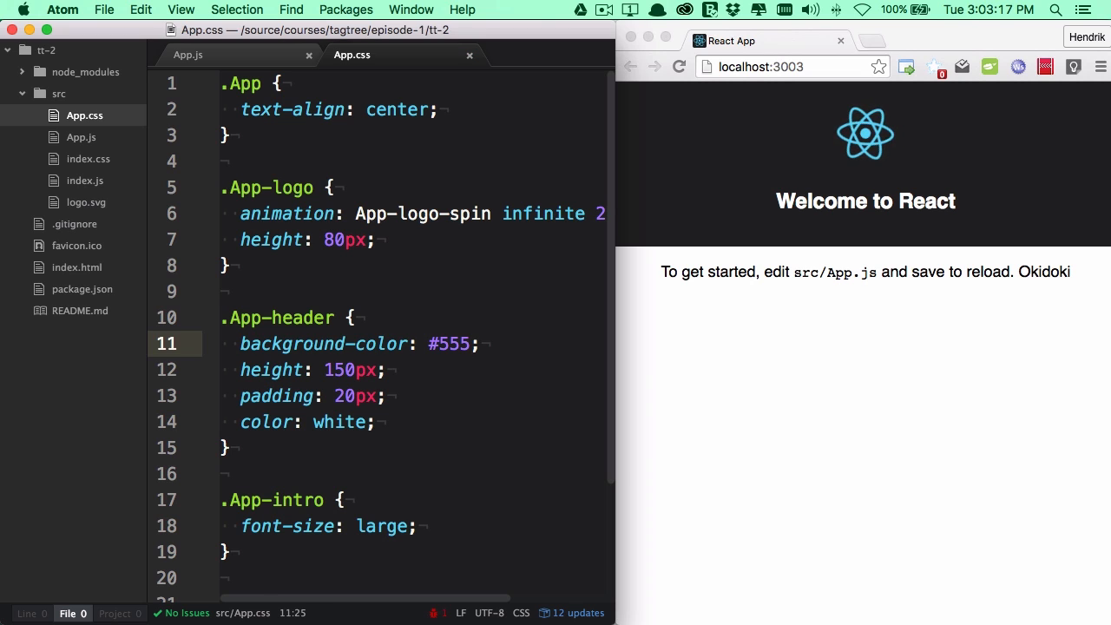
click(722, 478)
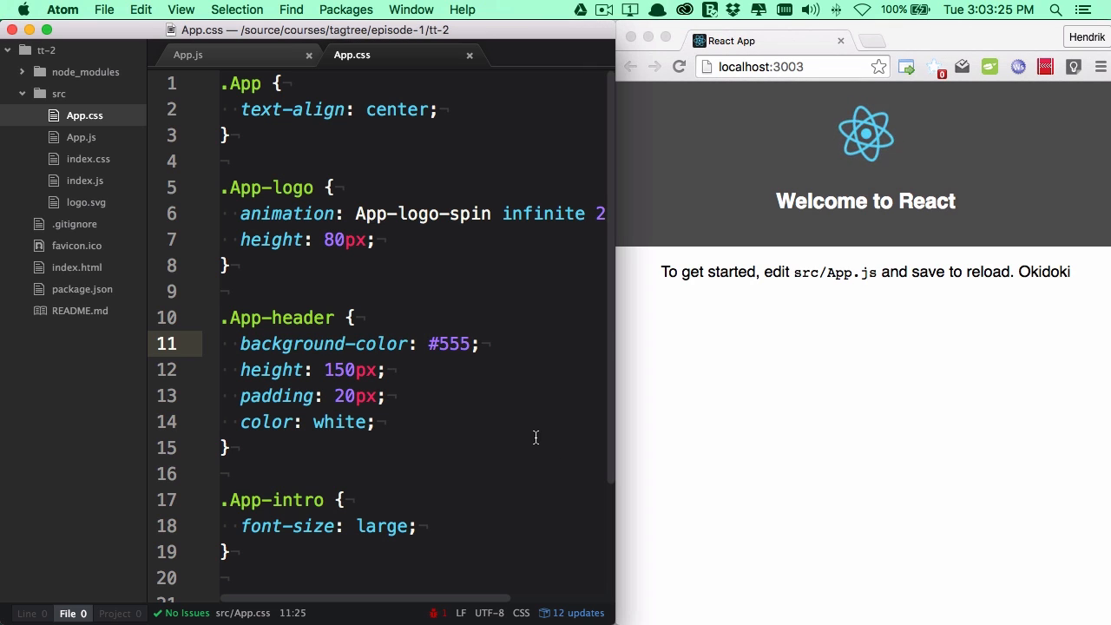
click(469, 344)
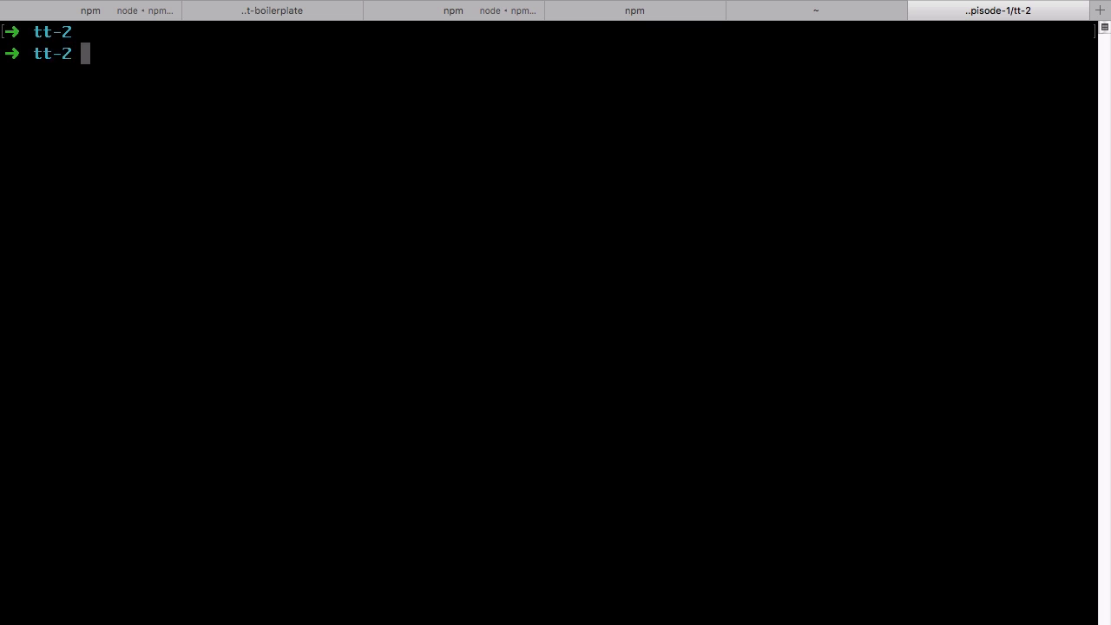
Step: Run npm run eject in tt-2 and answer y to confirm the permanent ejection
text(npm run eject)
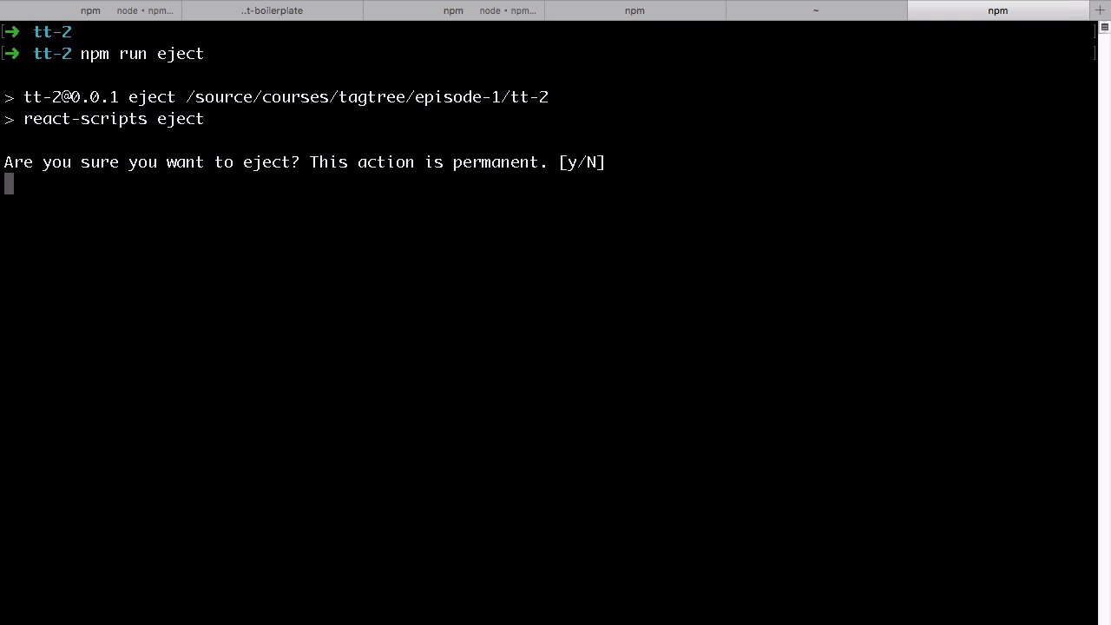
text(y)
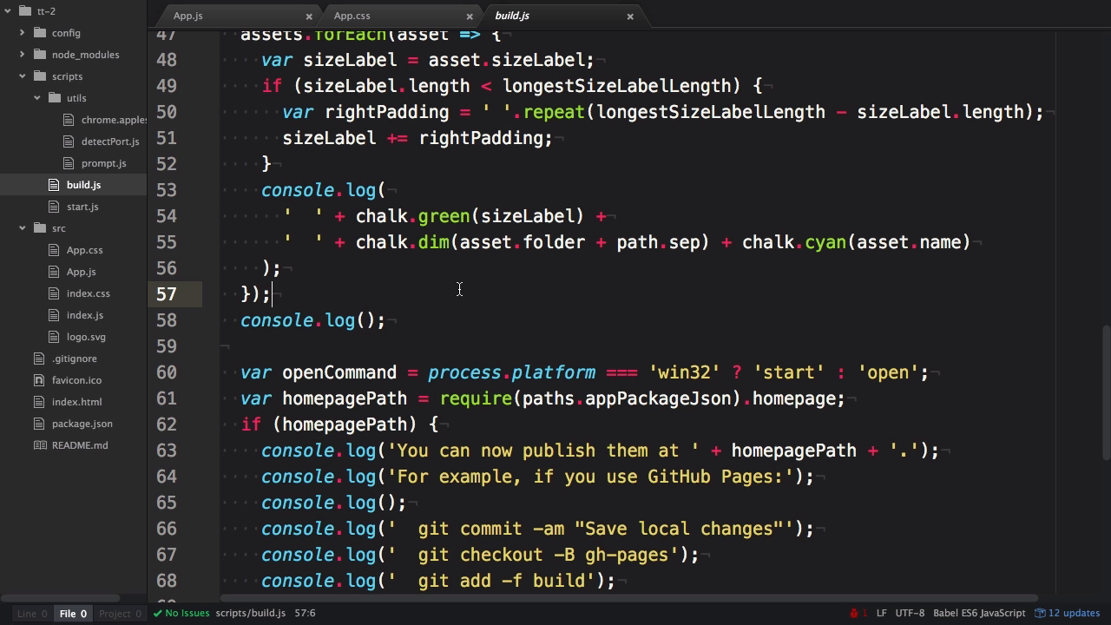
Step: Scroll through scripts/build.js, then view package.json's expanded devDependencies
scroll(down, 3)
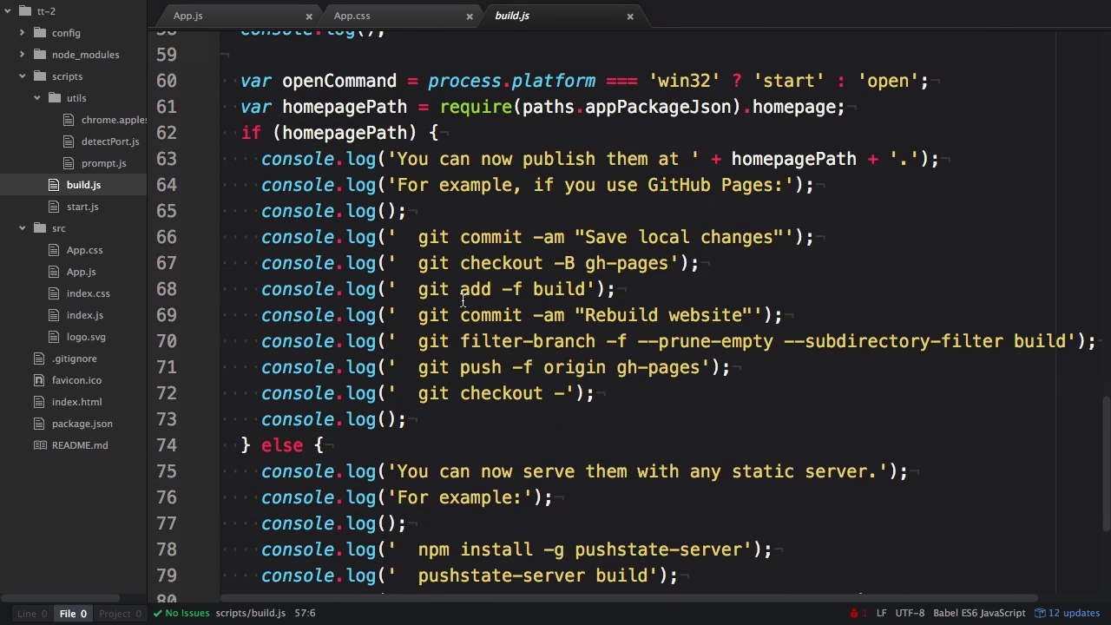
scroll(down, 3)
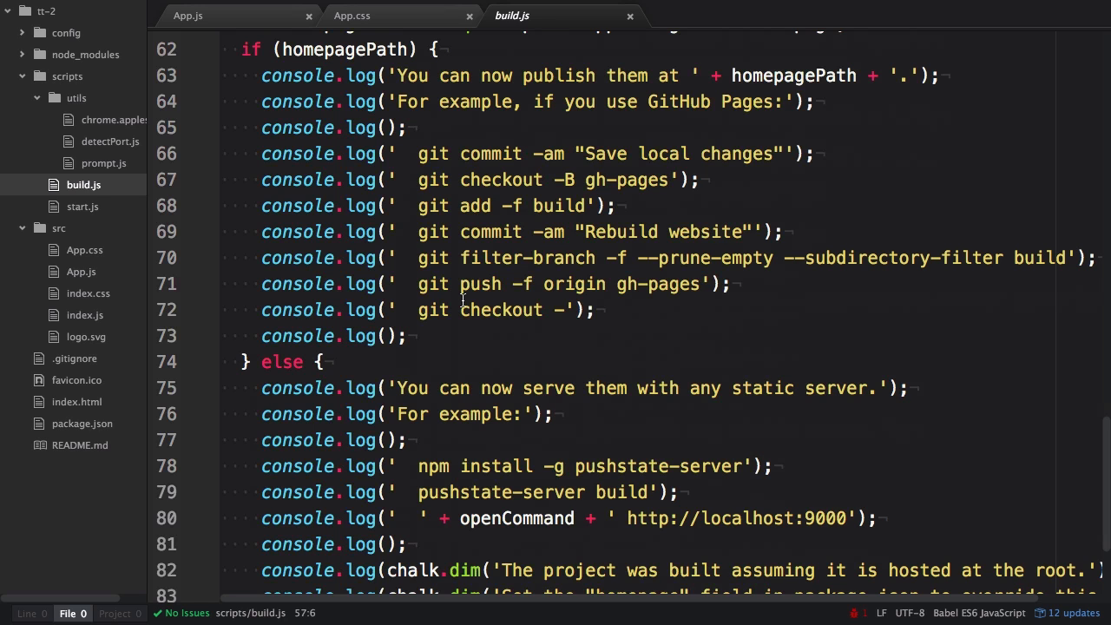
click(82, 424)
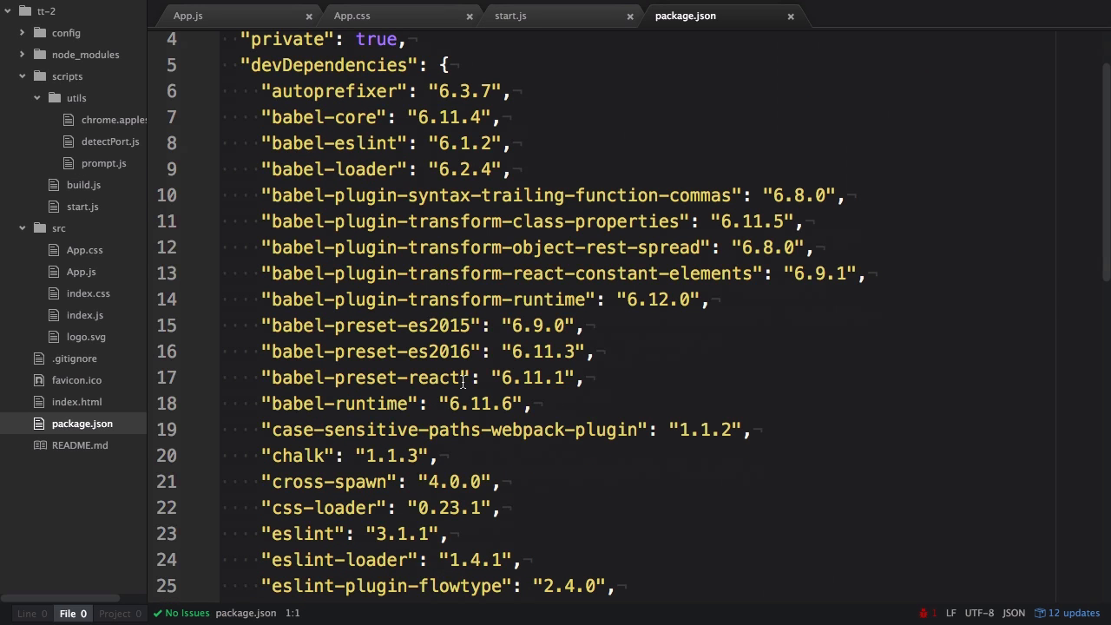